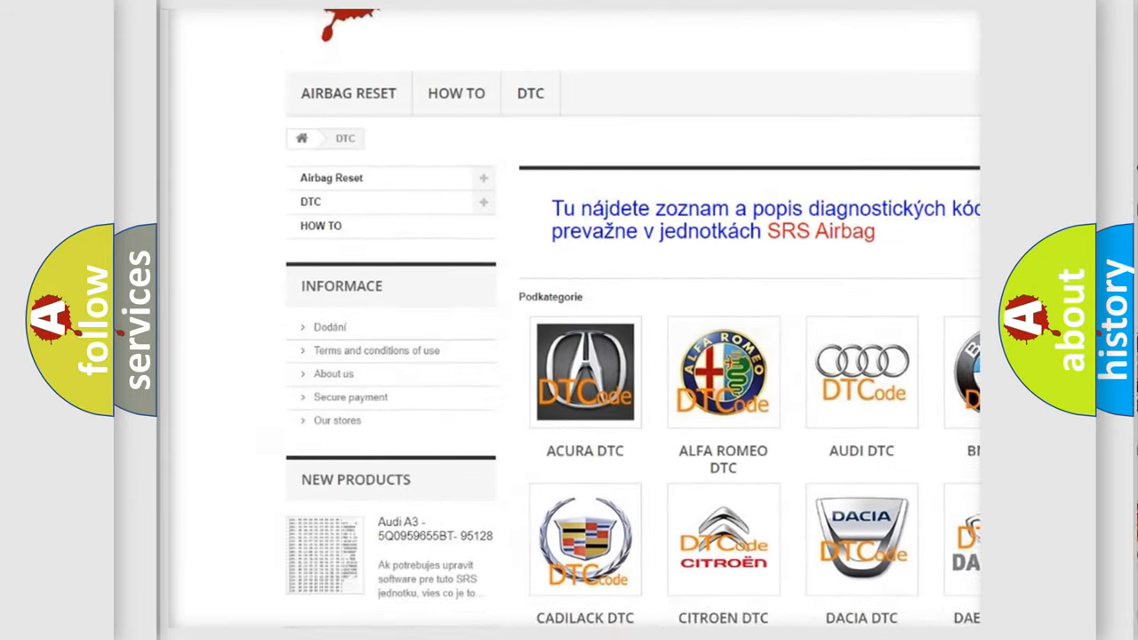
pyautogui.scroll(-3)
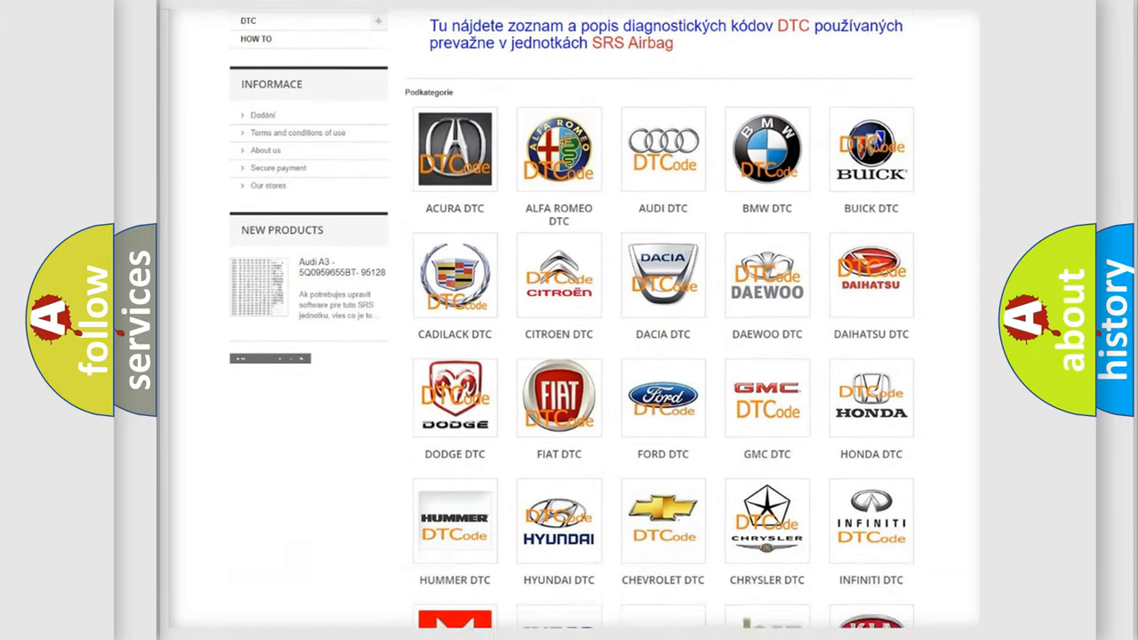
pyautogui.scroll(-3)
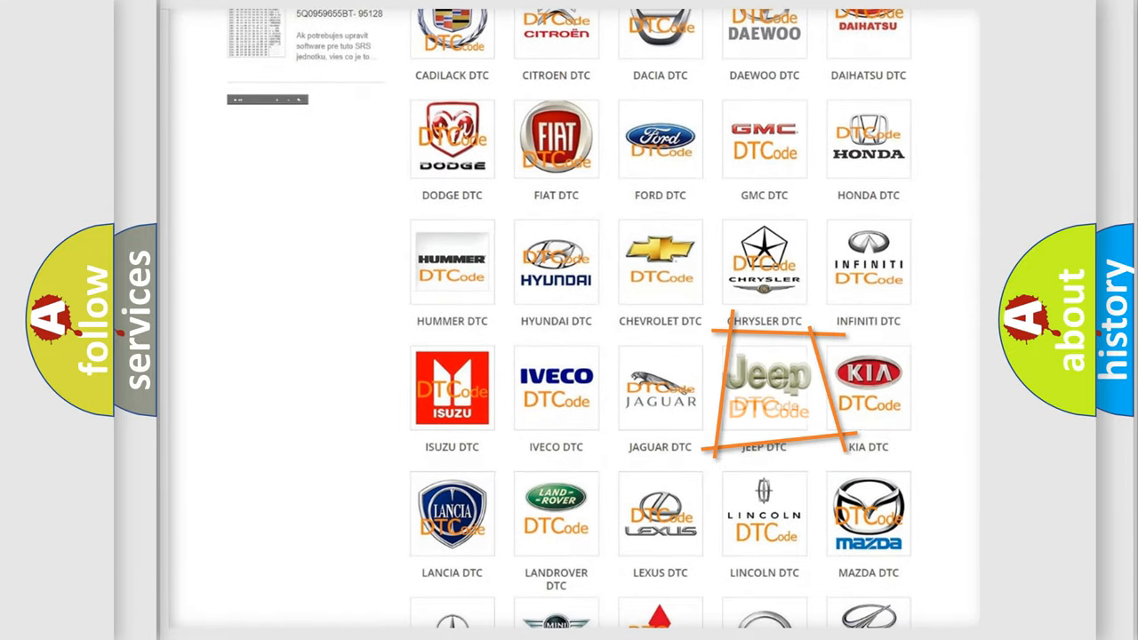